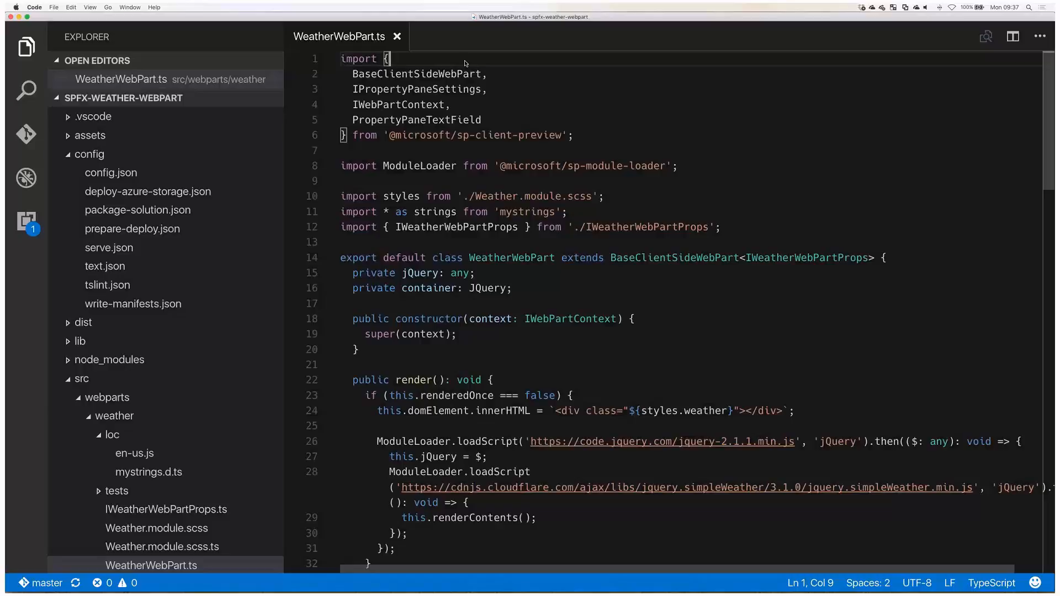
mouse_move(506, 170)
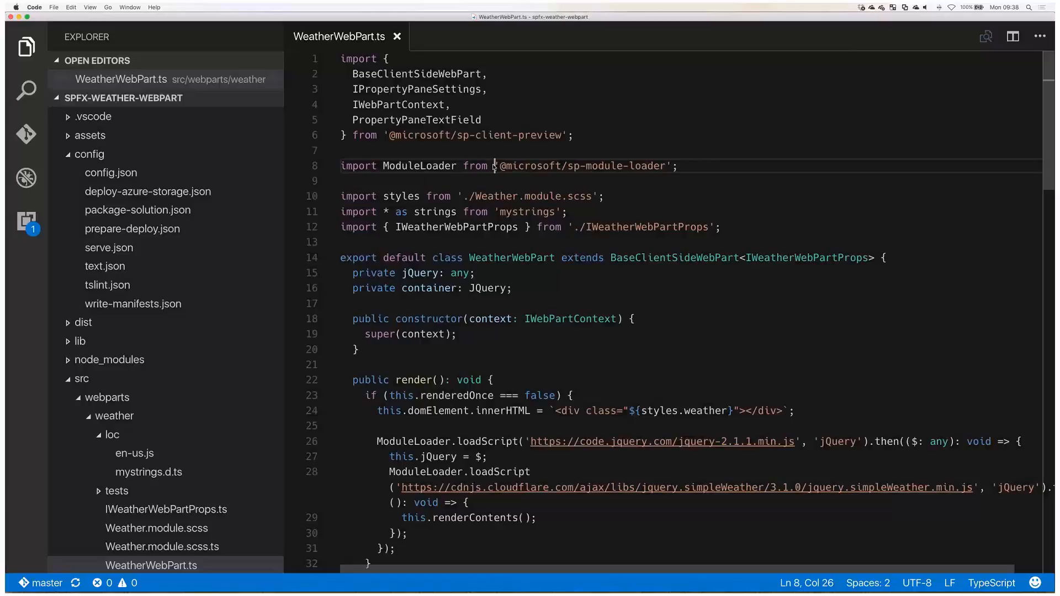
mouse_move(566, 168)
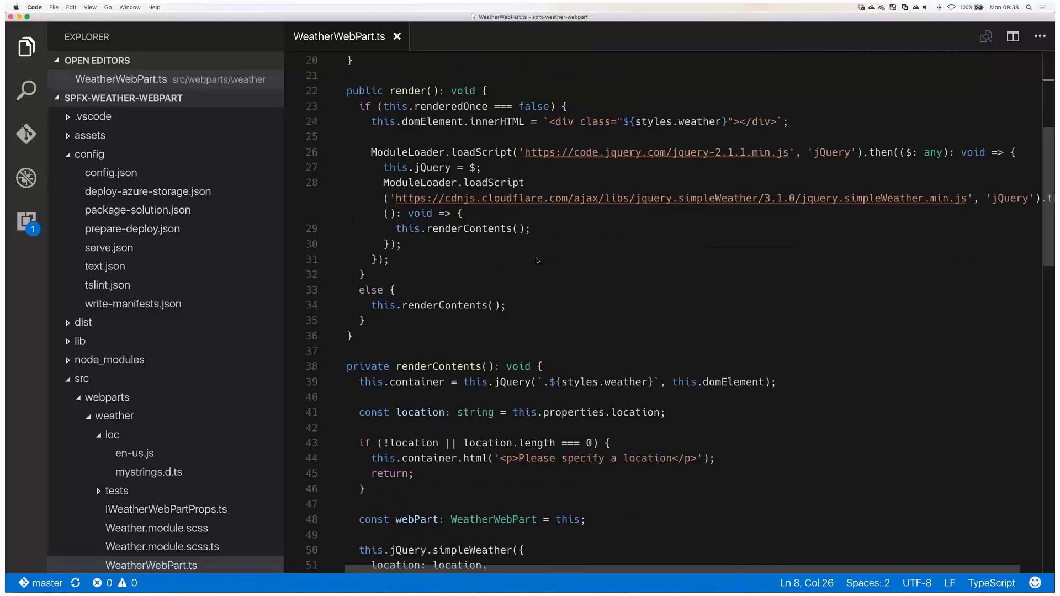
mouse_move(482, 155)
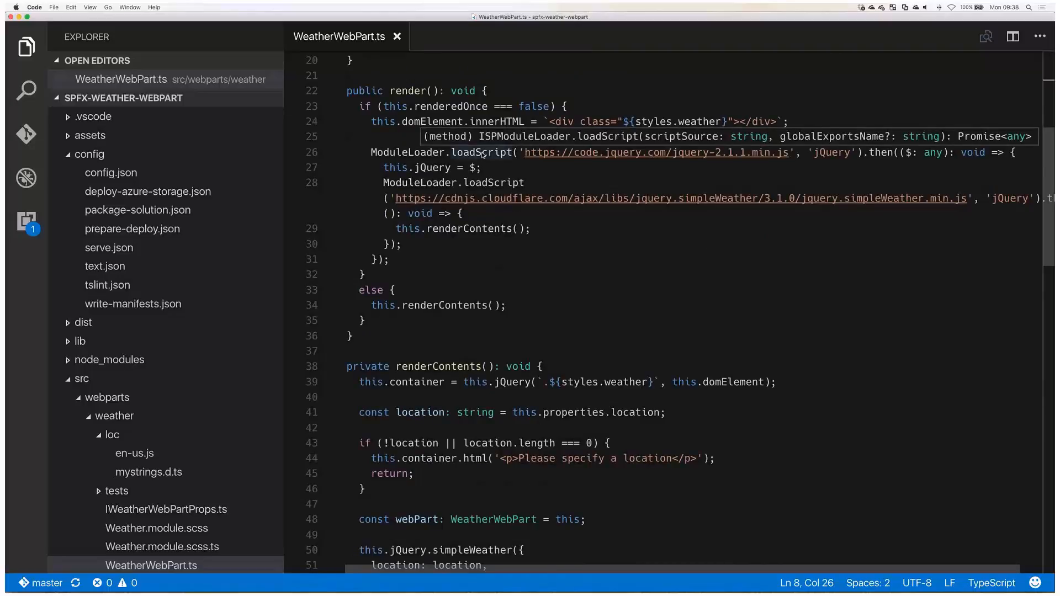
Highlight the loadScript method and the jQuery and simpleWeather plugin URLs.
double_click(482, 153)
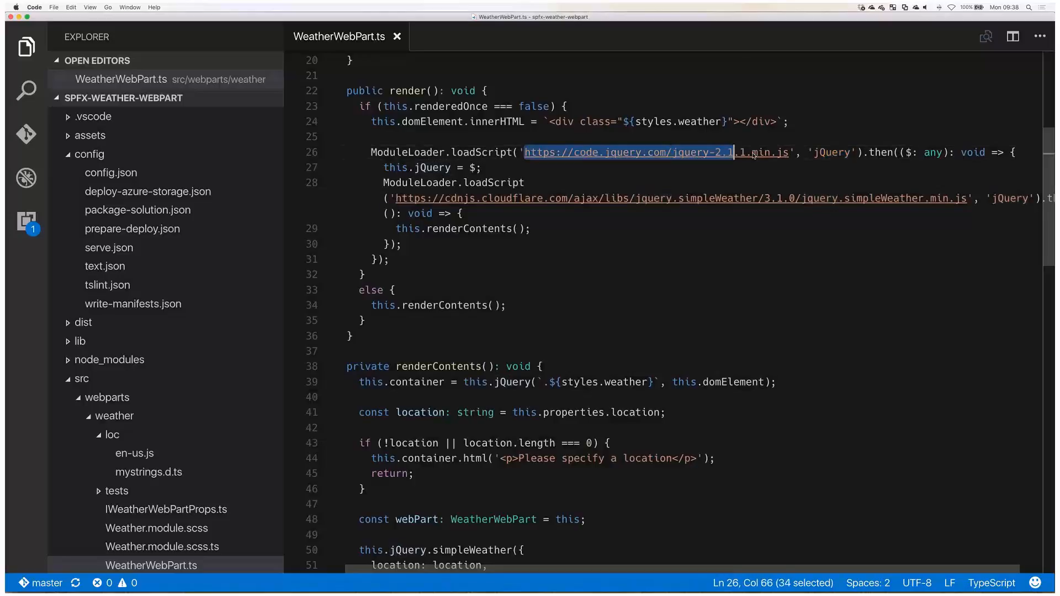
left_click_drag(733, 152, 779, 152)
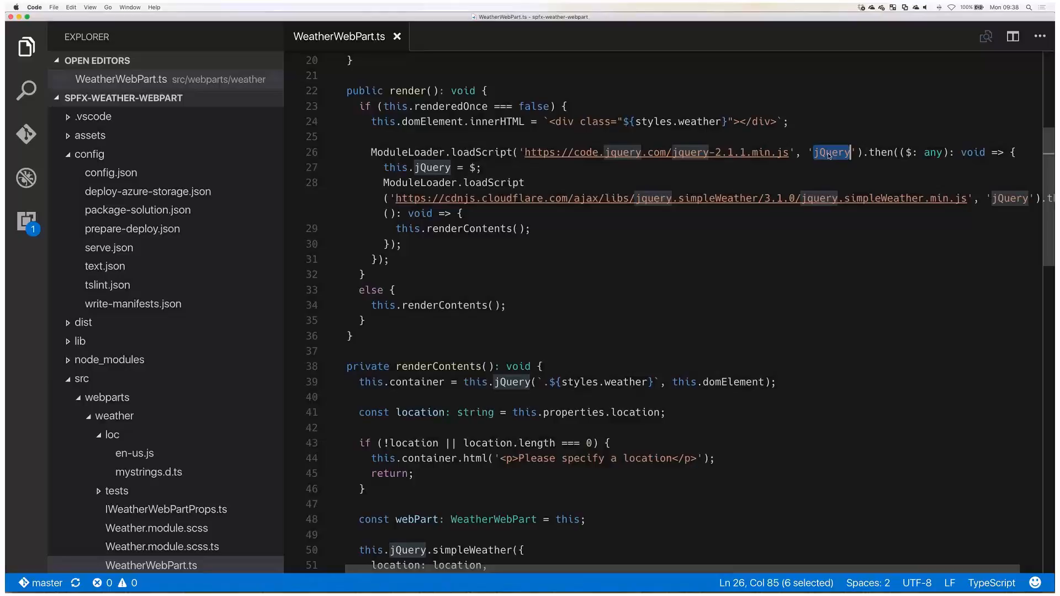
left_click(652, 198)
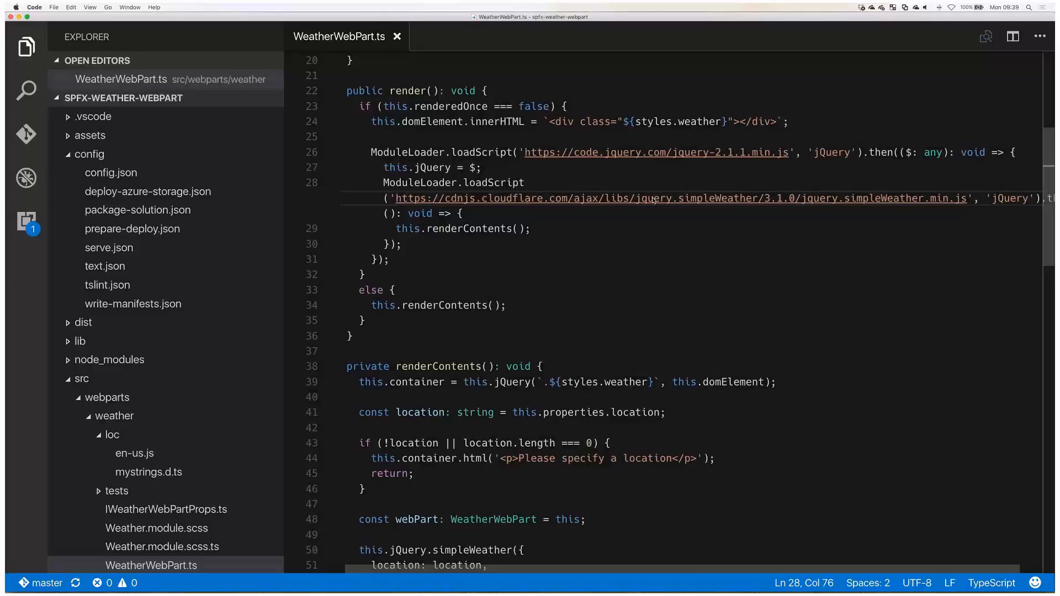
mouse_move(826, 153)
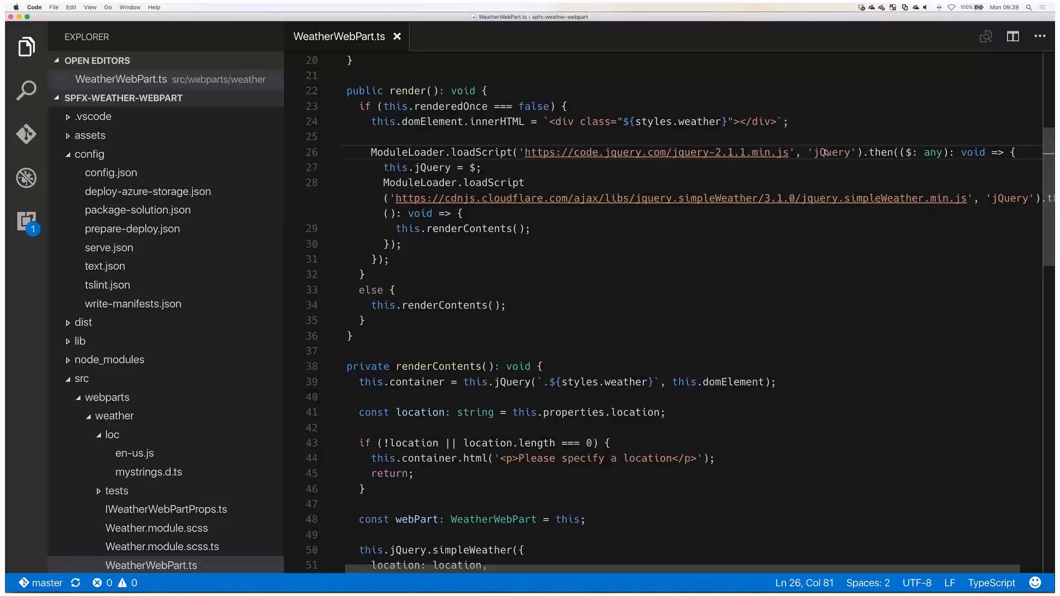
mouse_move(836, 153)
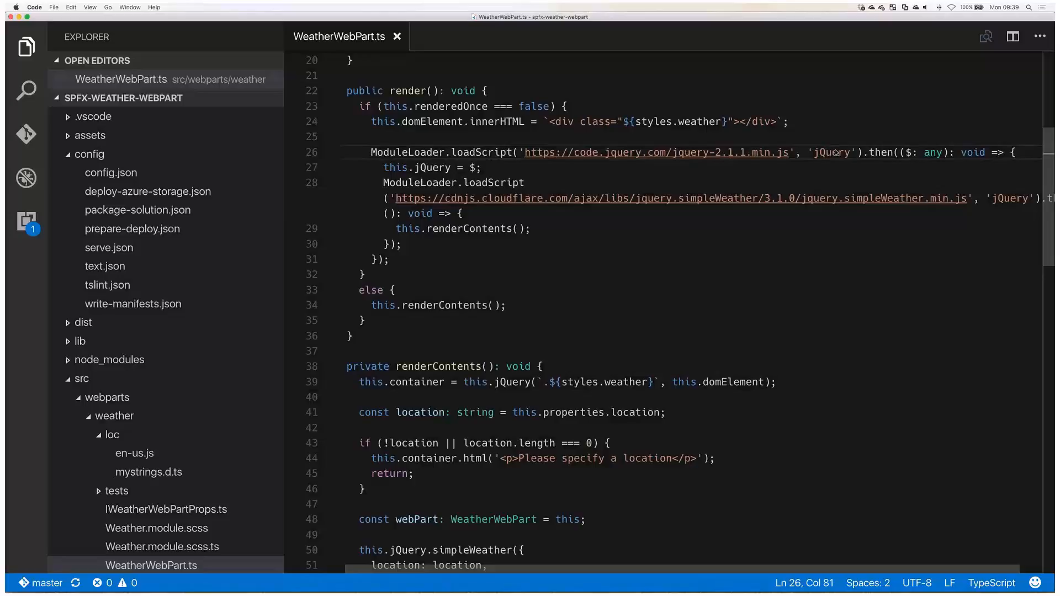
Highlight the jQuery global export name, the $ parameter and the jQuery property, scrolling through the code.
double_click(831, 152)
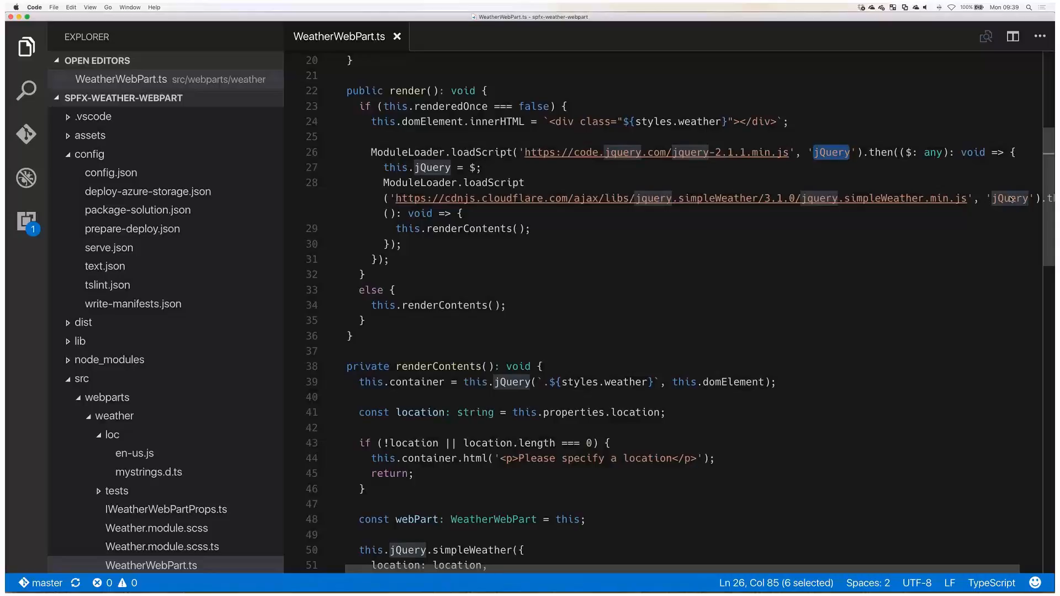
double_click(1009, 199)
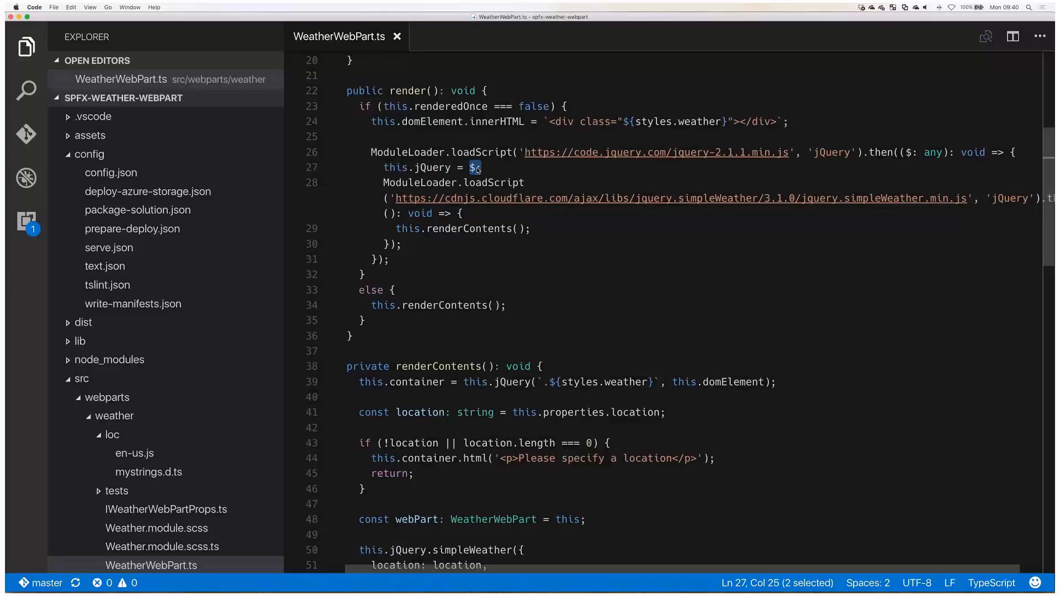
double_click(432, 167)
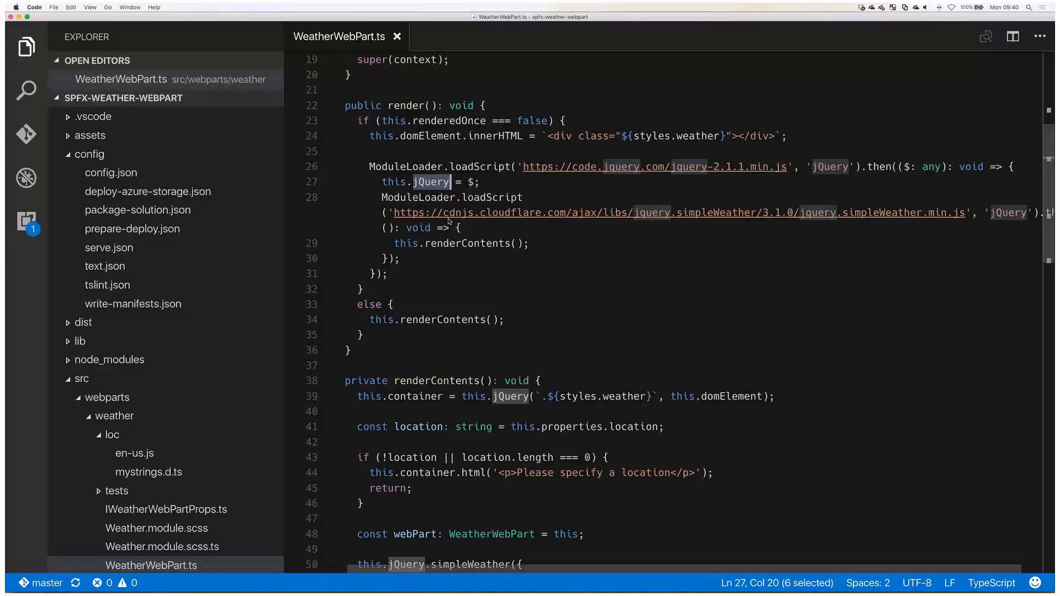
mouse_move(451, 242)
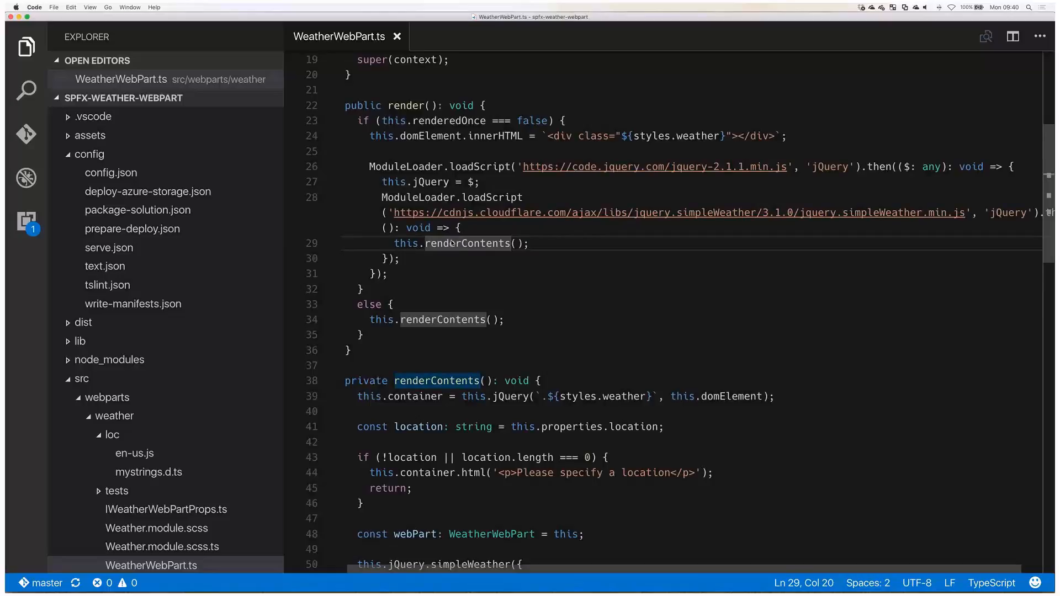
mouse_move(416, 150)
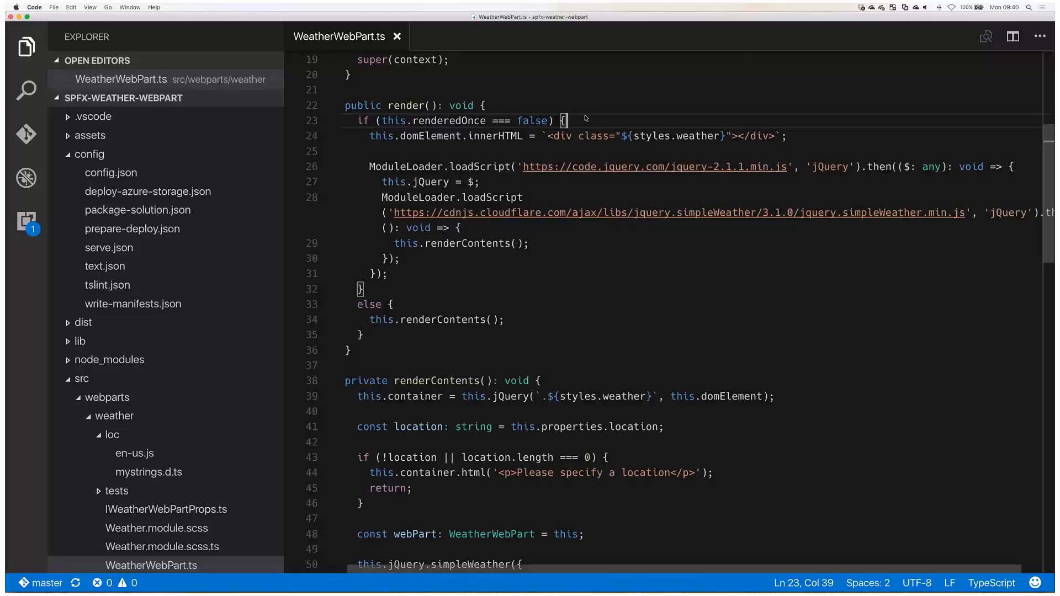
mouse_move(576, 120)
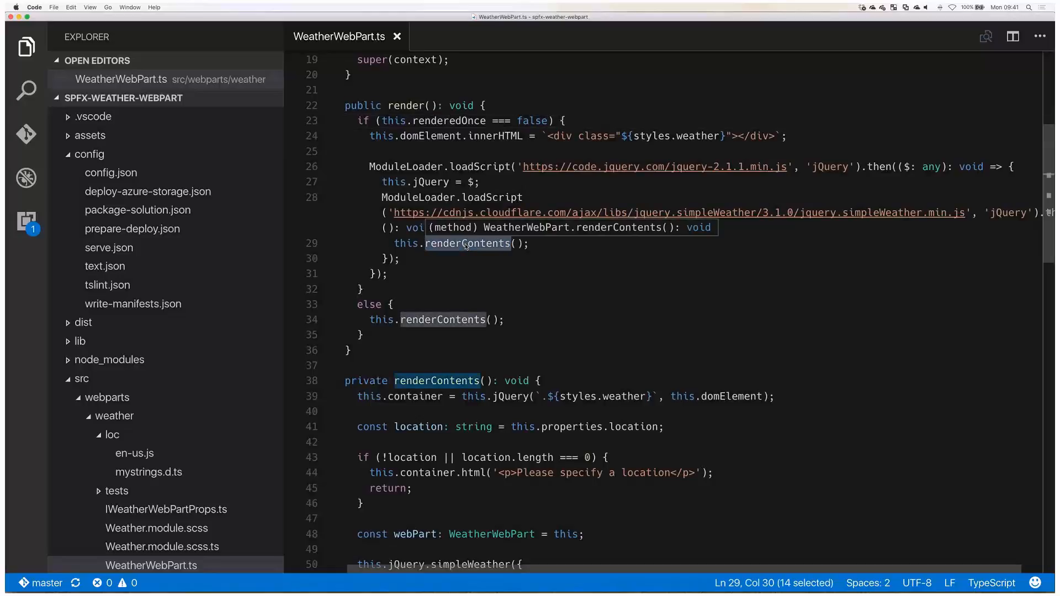
scroll("down", 3)
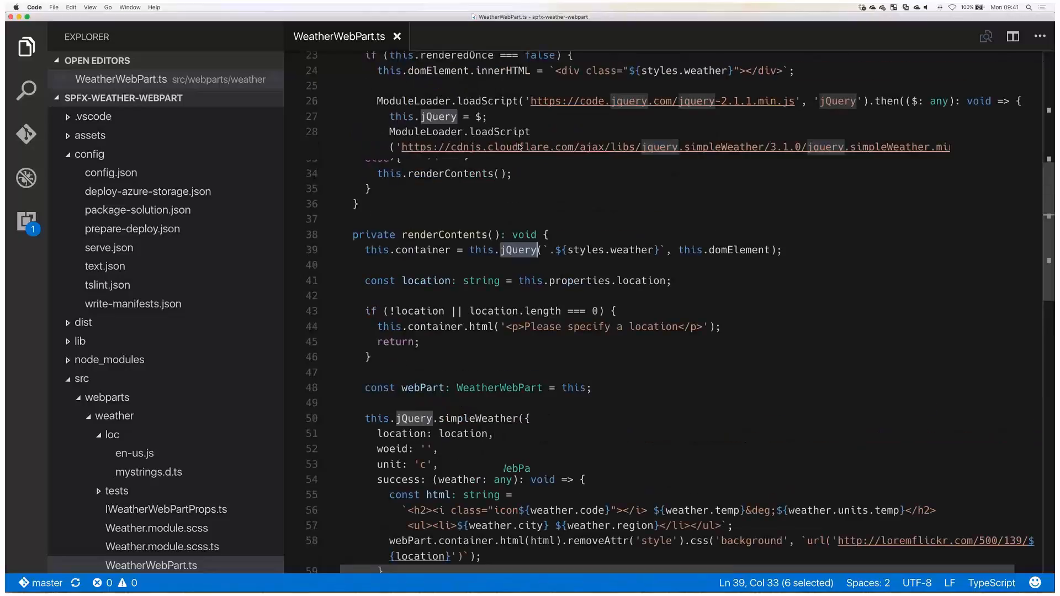
left_click(437, 116)
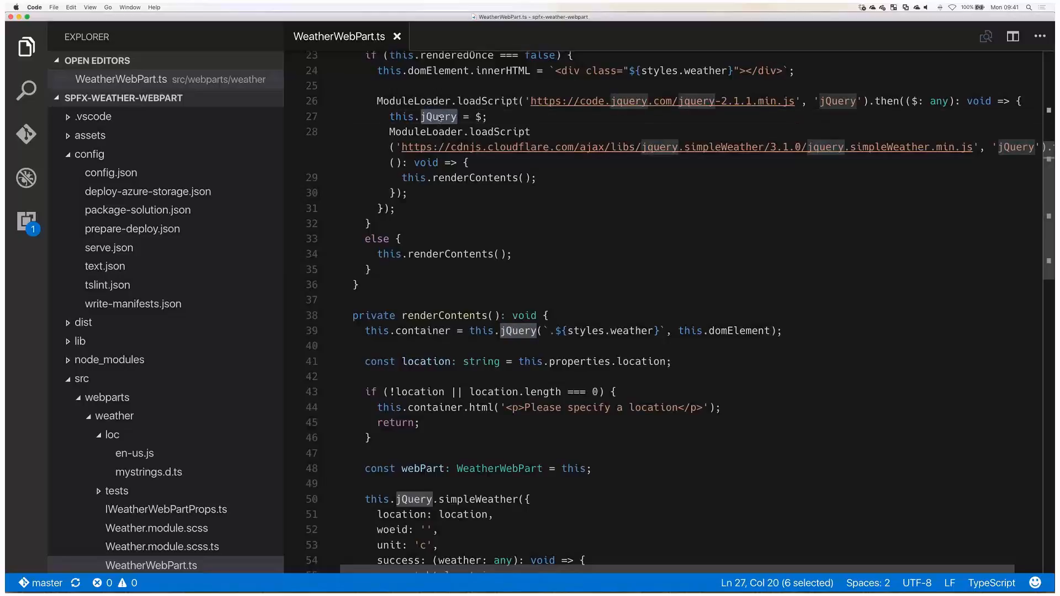
mouse_move(452, 139)
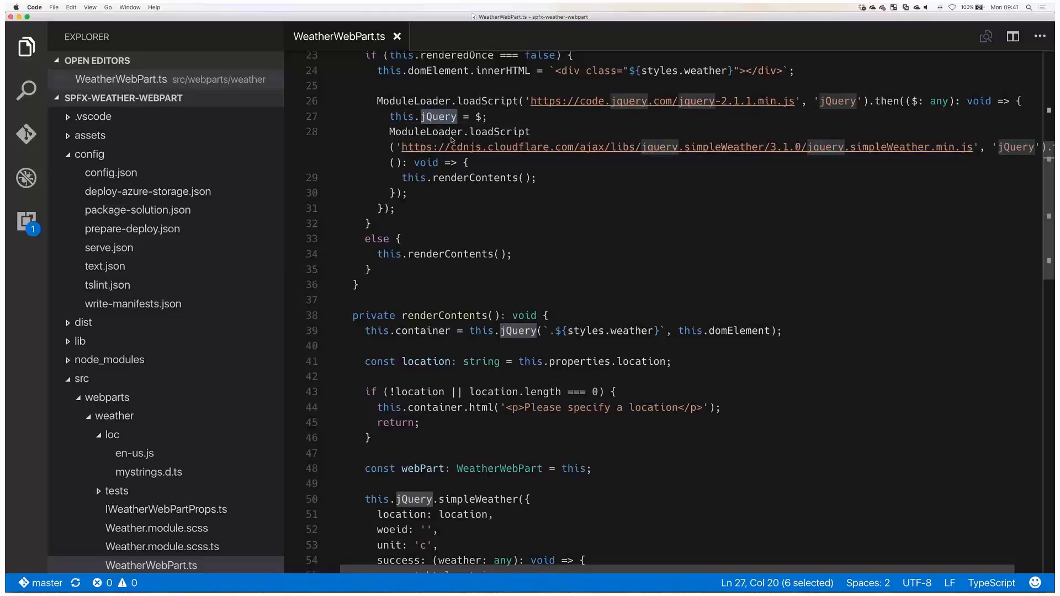
scroll("down", 3)
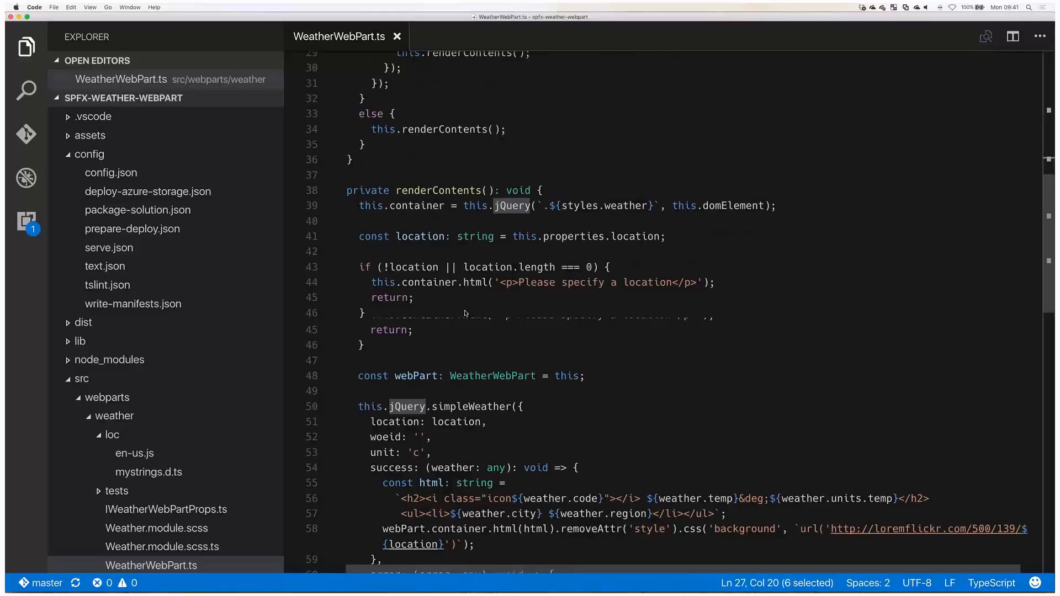
scroll("down", 3)
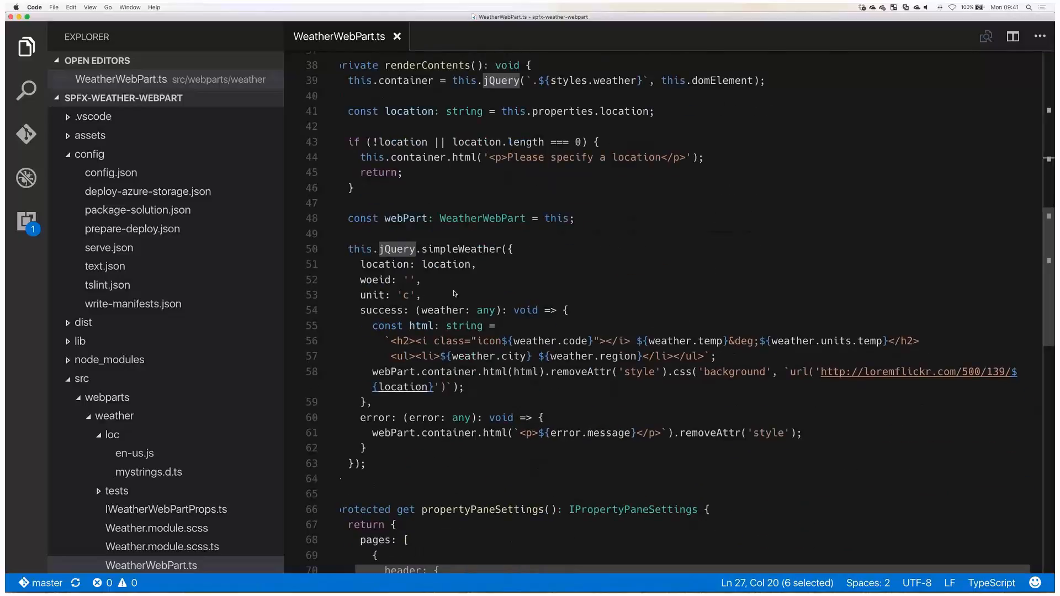
mouse_move(454, 249)
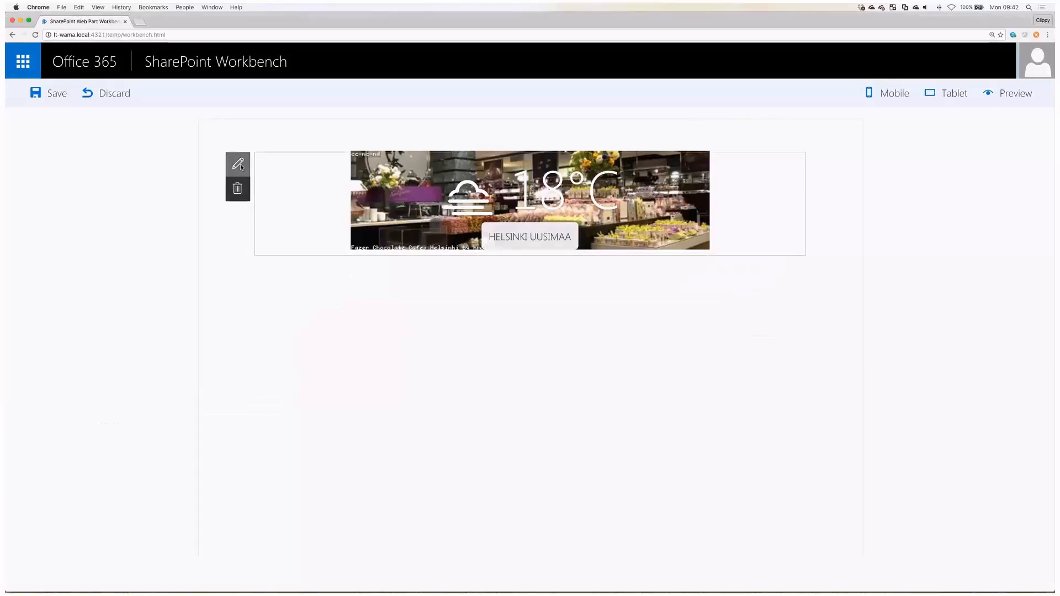
Edit the weather web part, change Location to Munich, and apply.
left_click(237, 165)
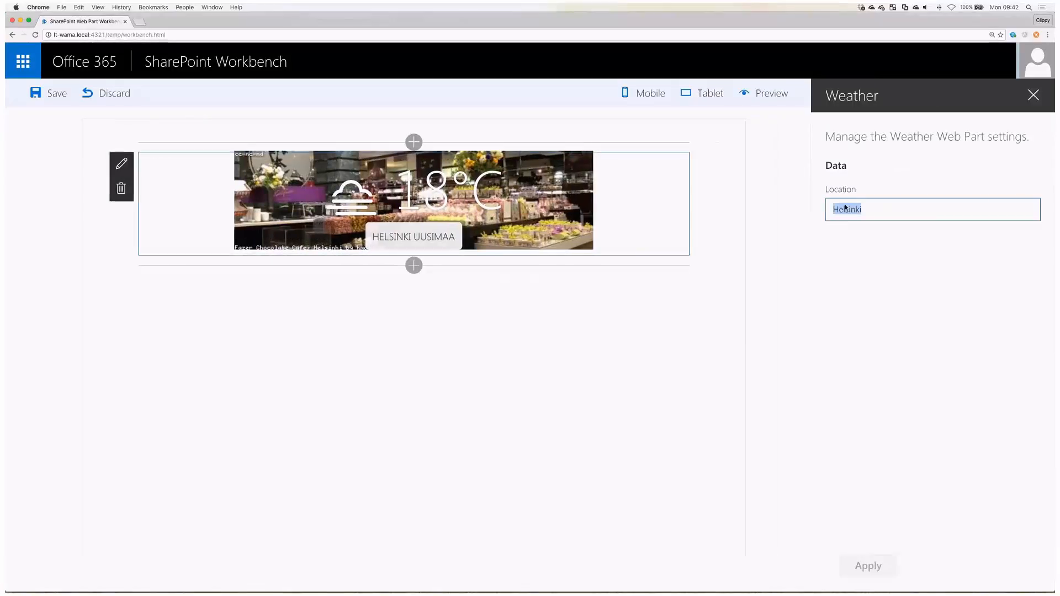
type("Munich")
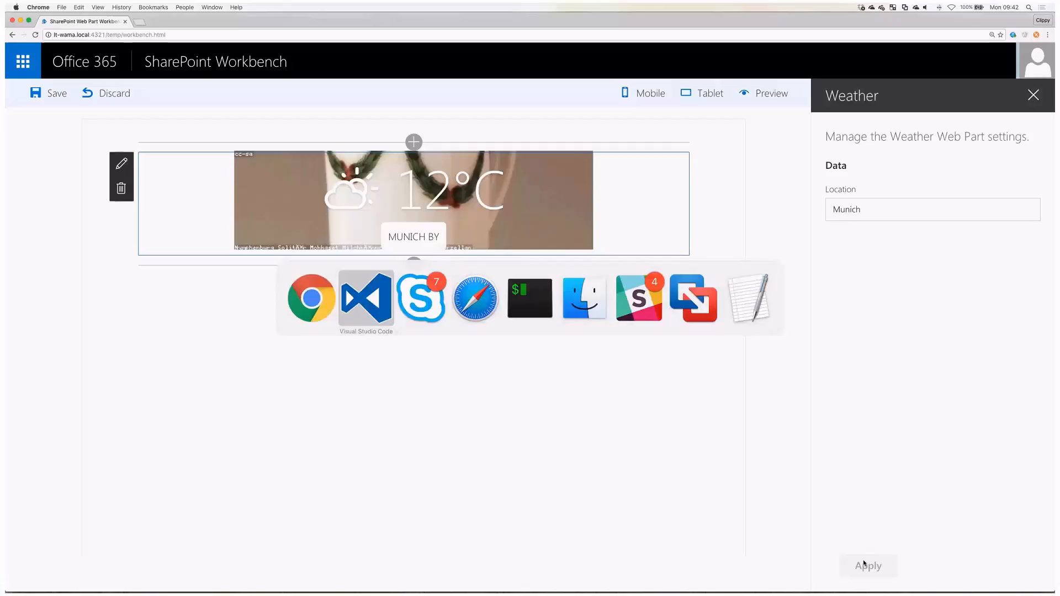
left_click(366, 298)
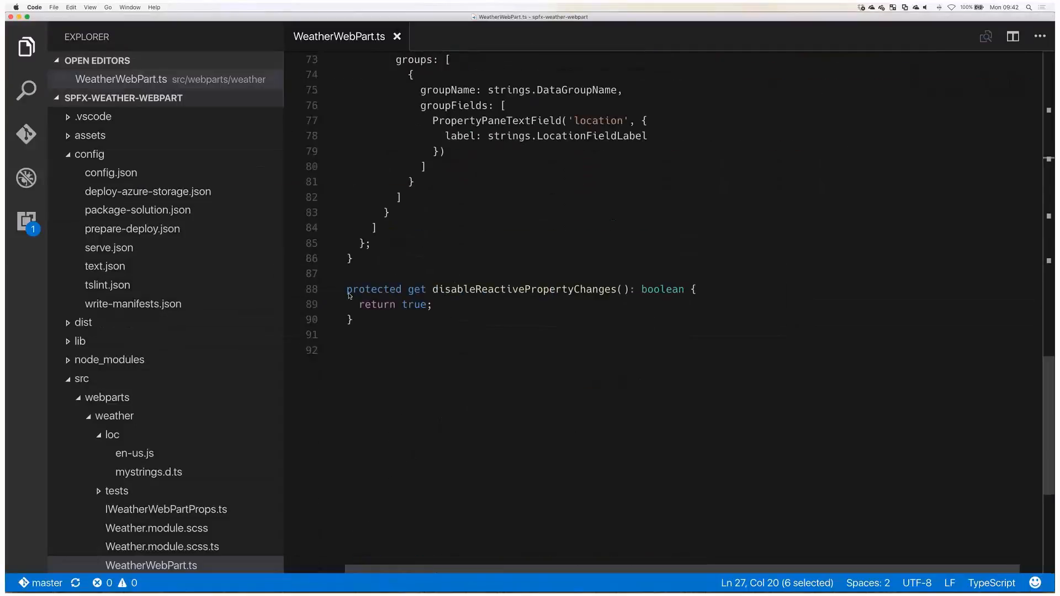
Comment out the disableReactivePropertyChanges getter and return to the Workbench.
key("Cmd+/")
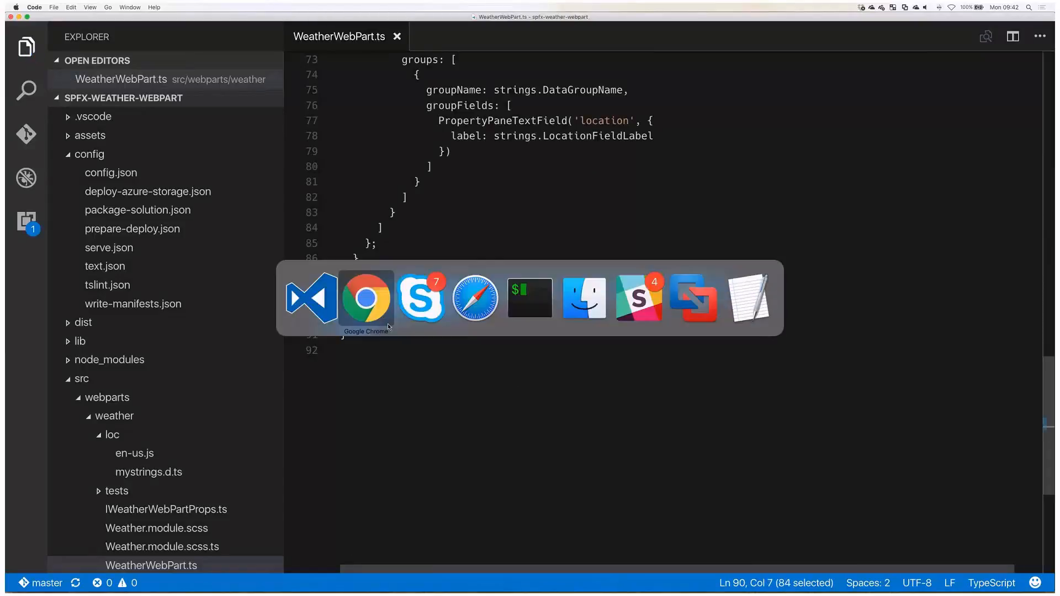
left_click(366, 300)
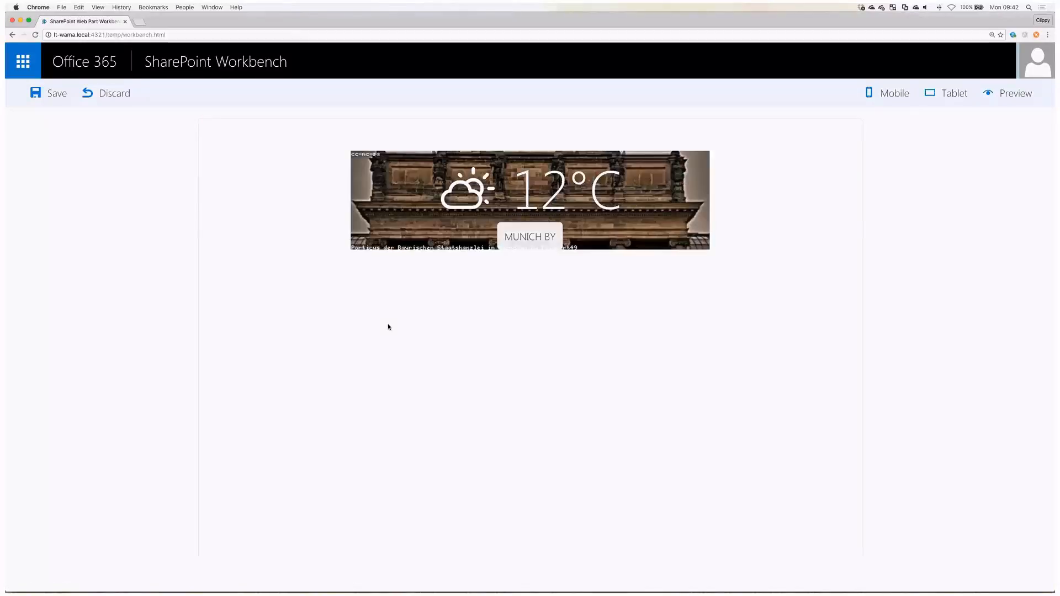
With DevTools open, edit the web part and type Helsinki over Munich in Location.
key("F12")
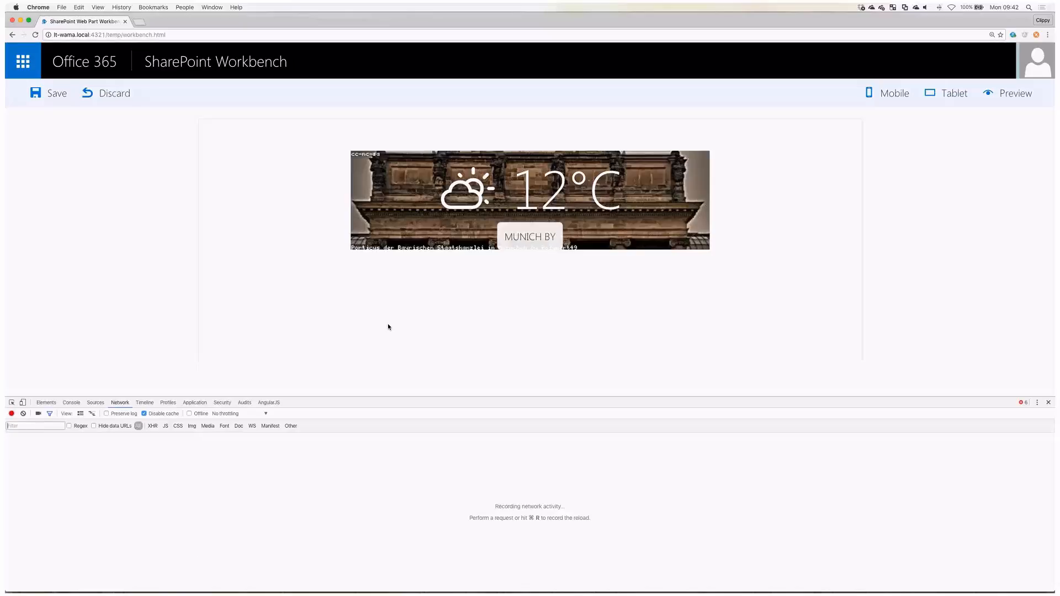
left_click(528, 199)
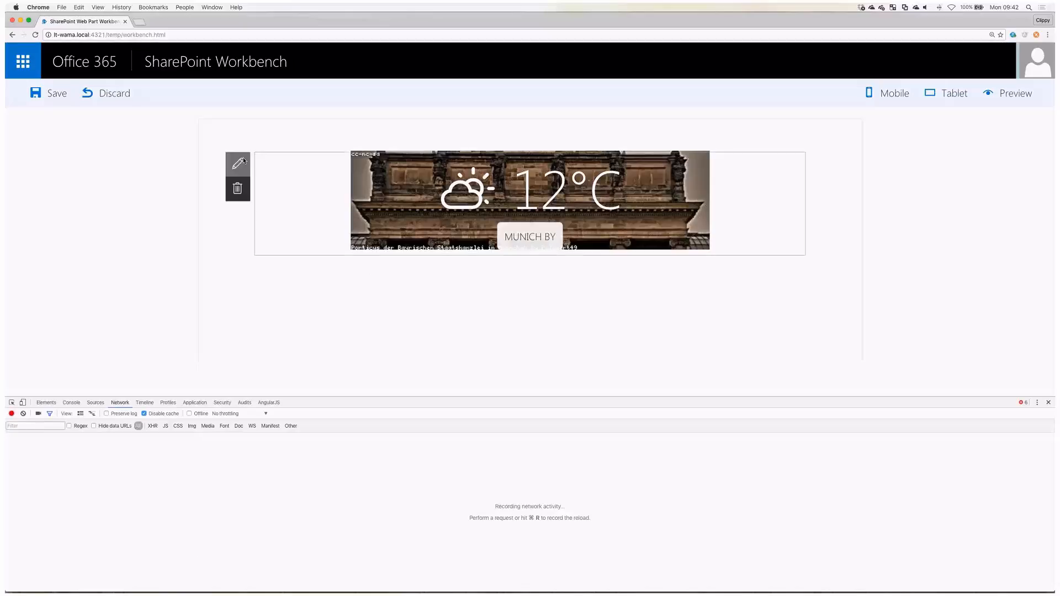
left_click(238, 162)
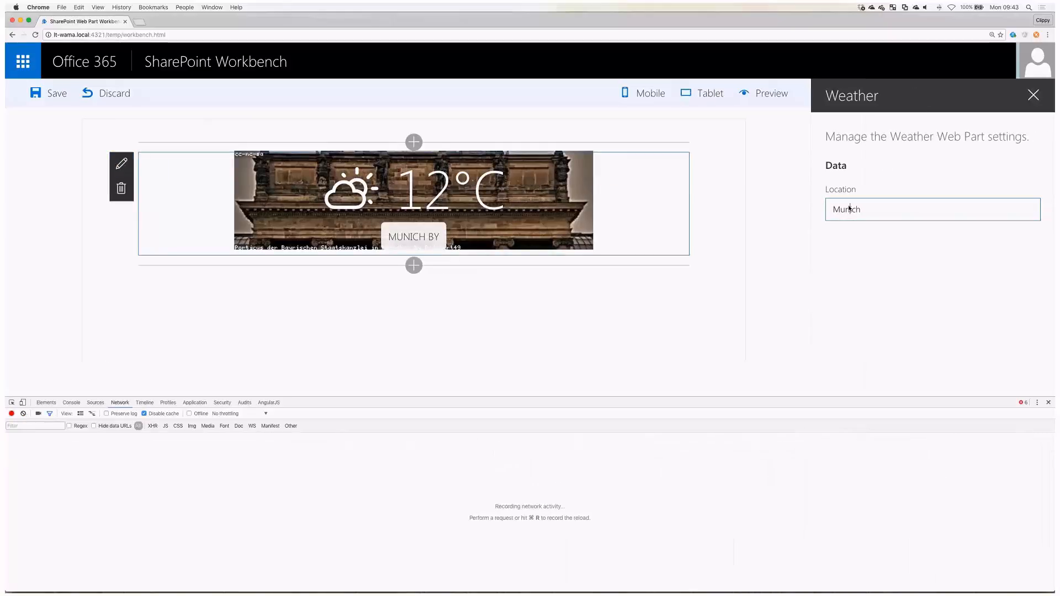
double_click(846, 210)
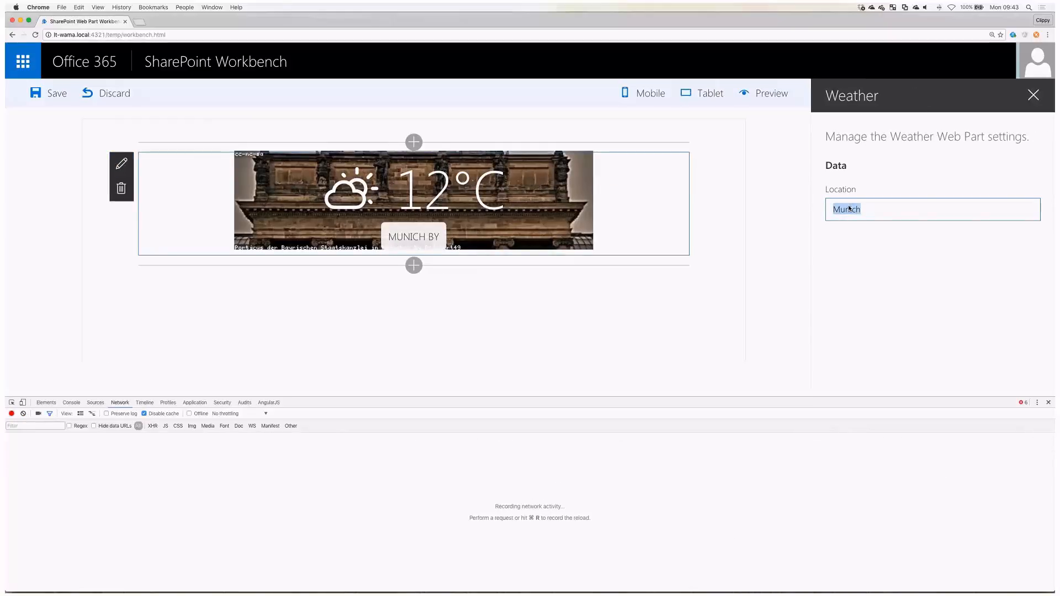
type("Helsinki")
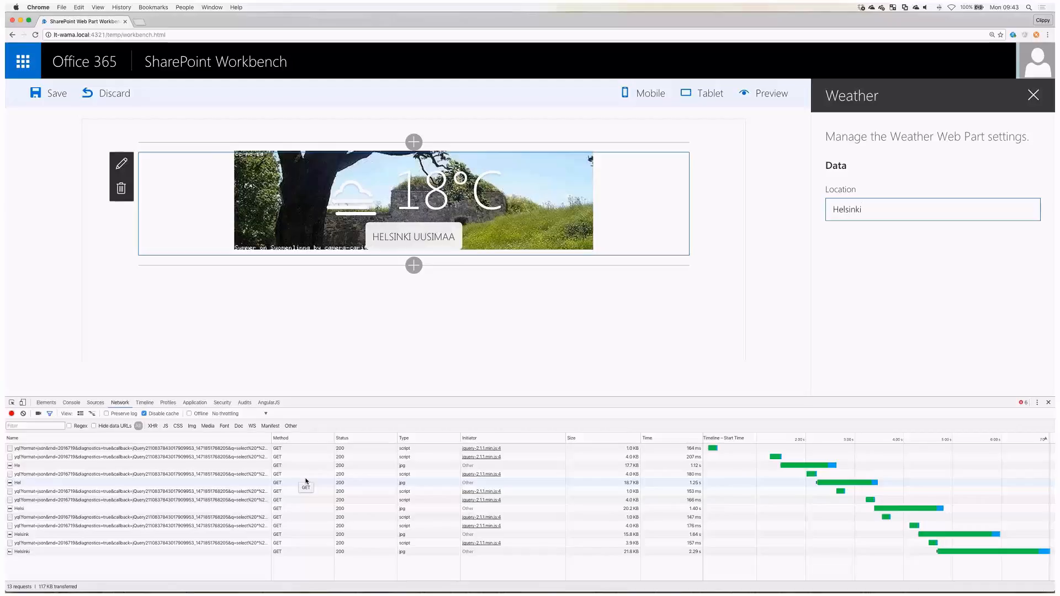
left_click(933, 209)
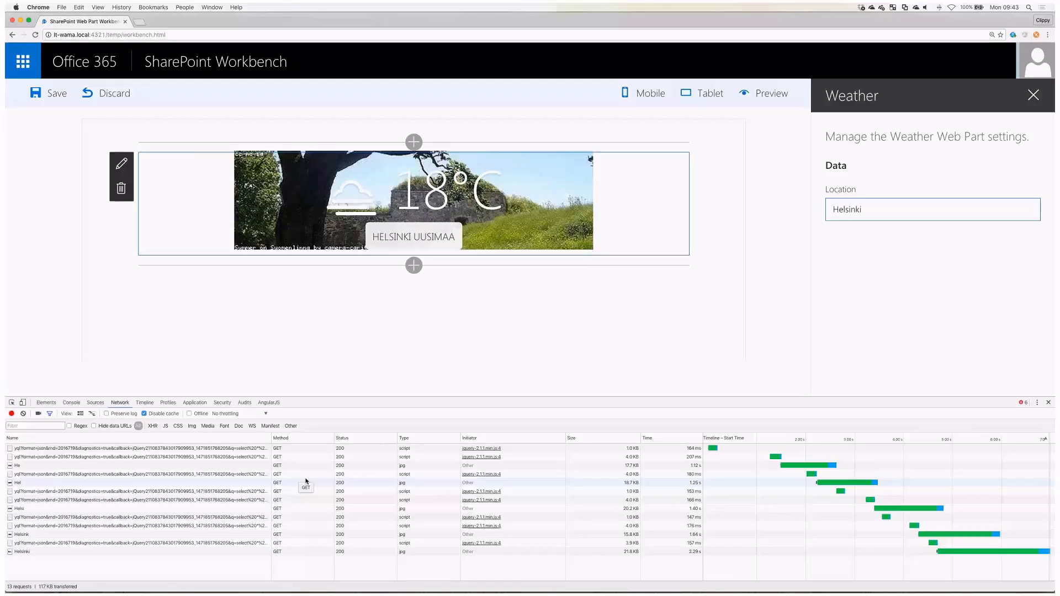
left_click(932, 209)
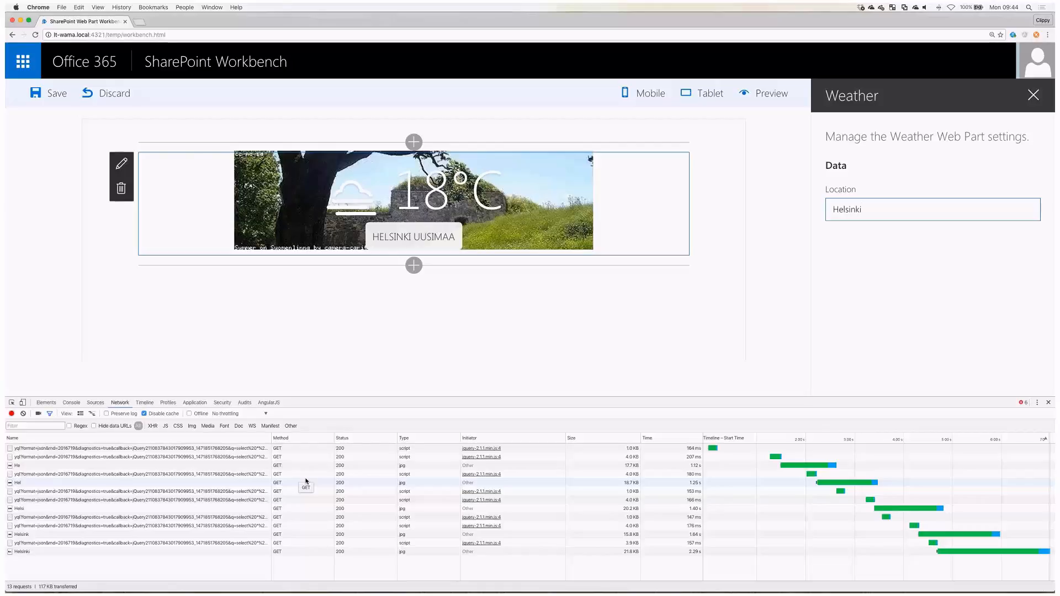
left_click(932, 210)
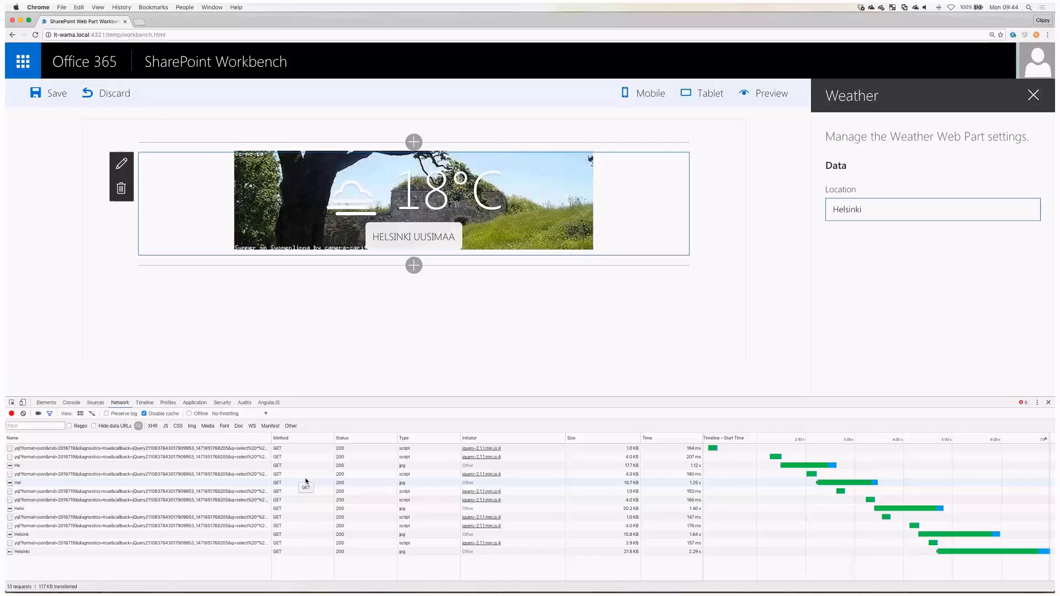
left_click(932, 209)
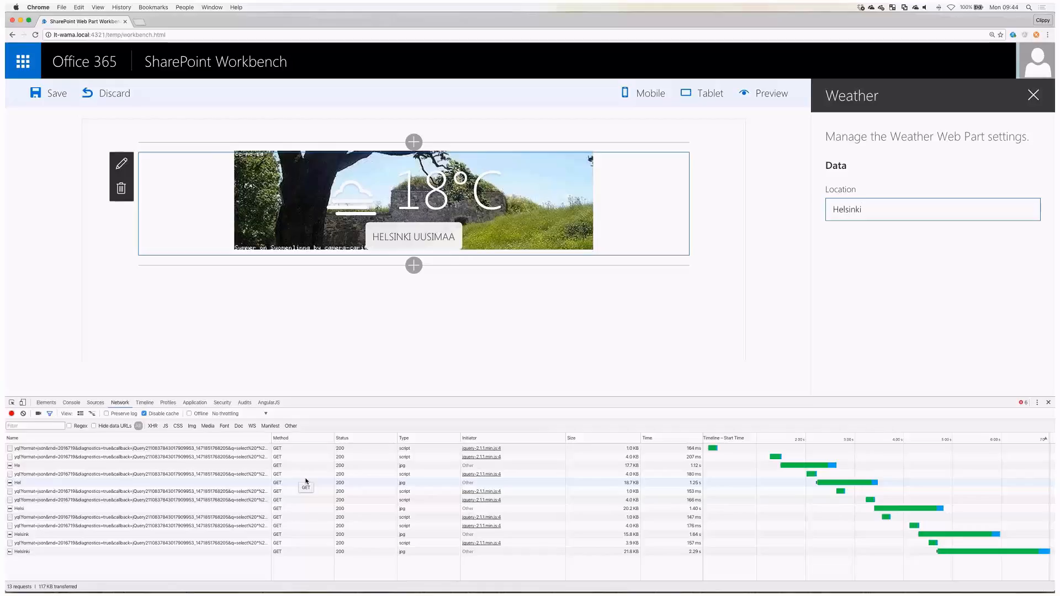
left_click(932, 209)
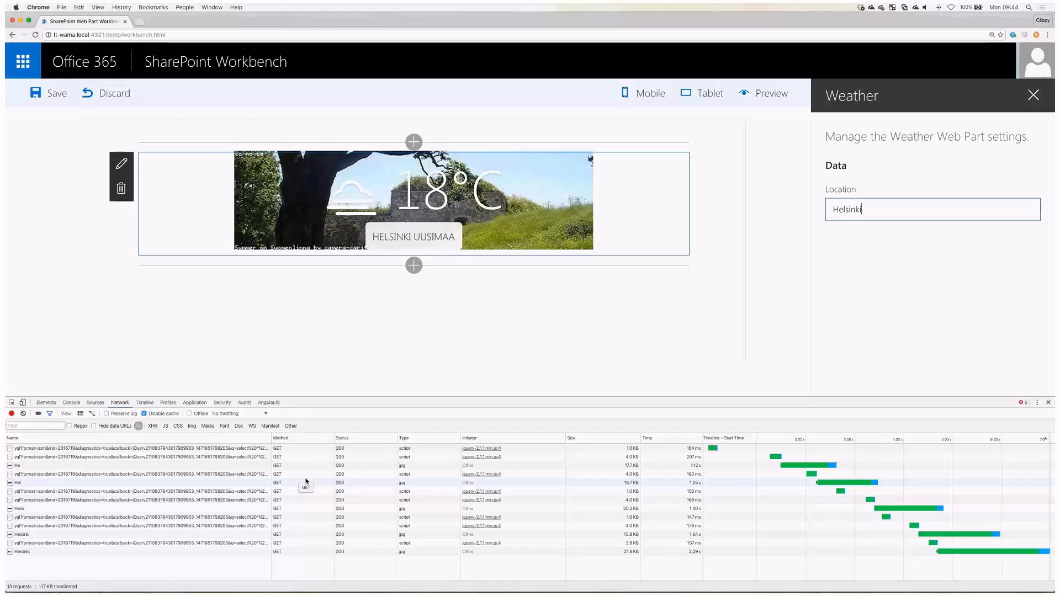